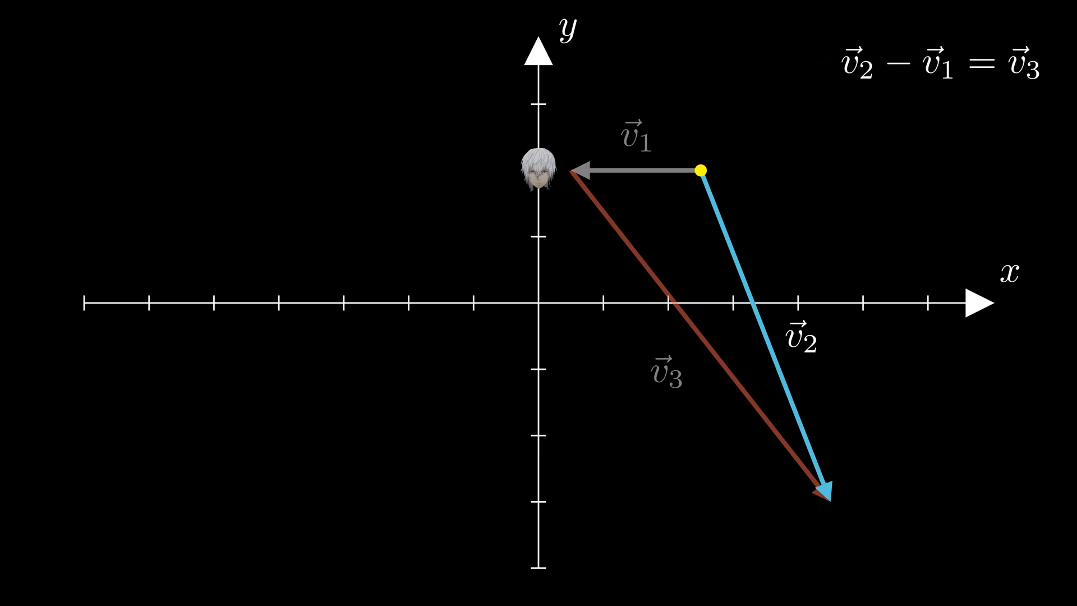
left_click_drag(700, 170, 789, 397)
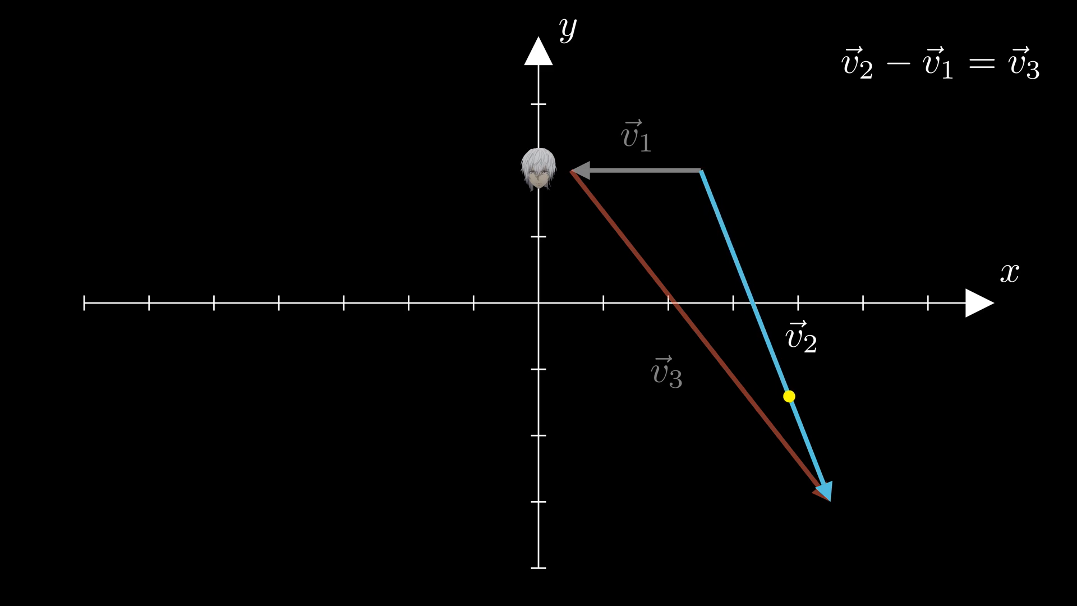
left_click_drag(789, 398, 831, 502)
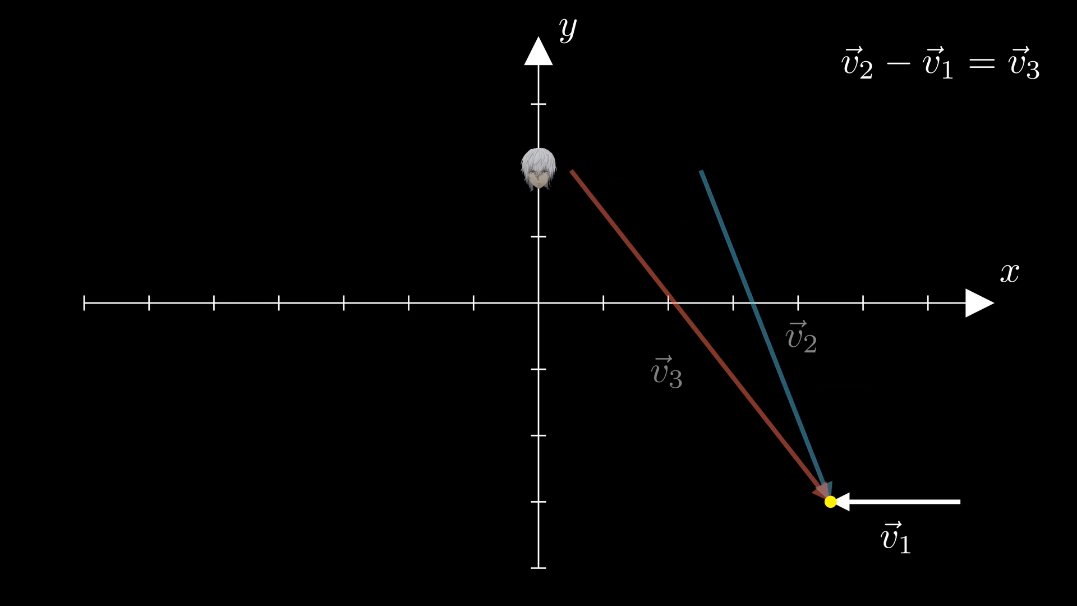
left_click_drag(832, 501, 951, 501)
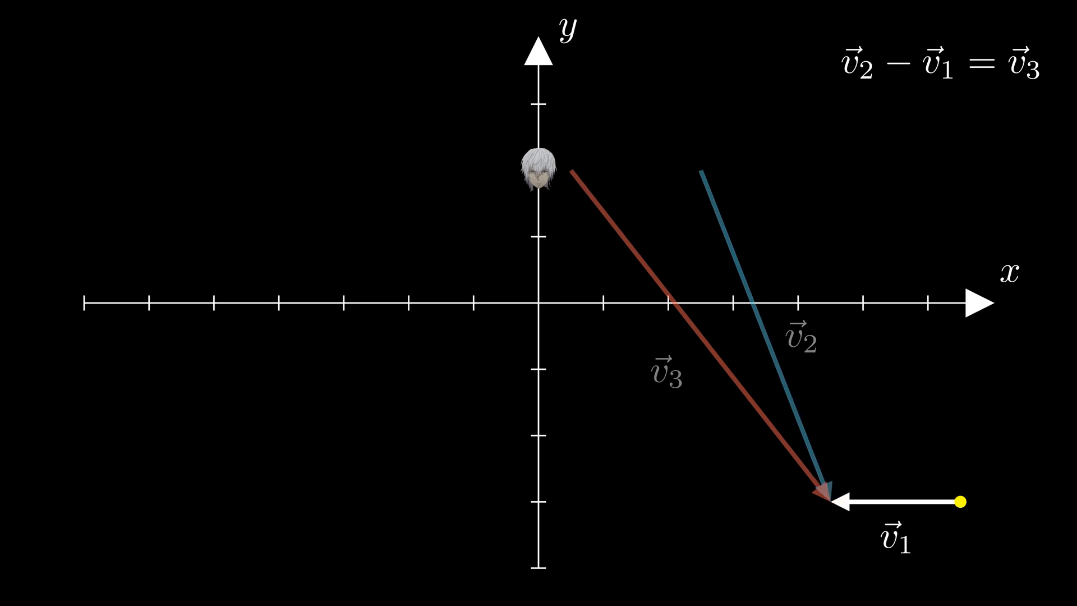